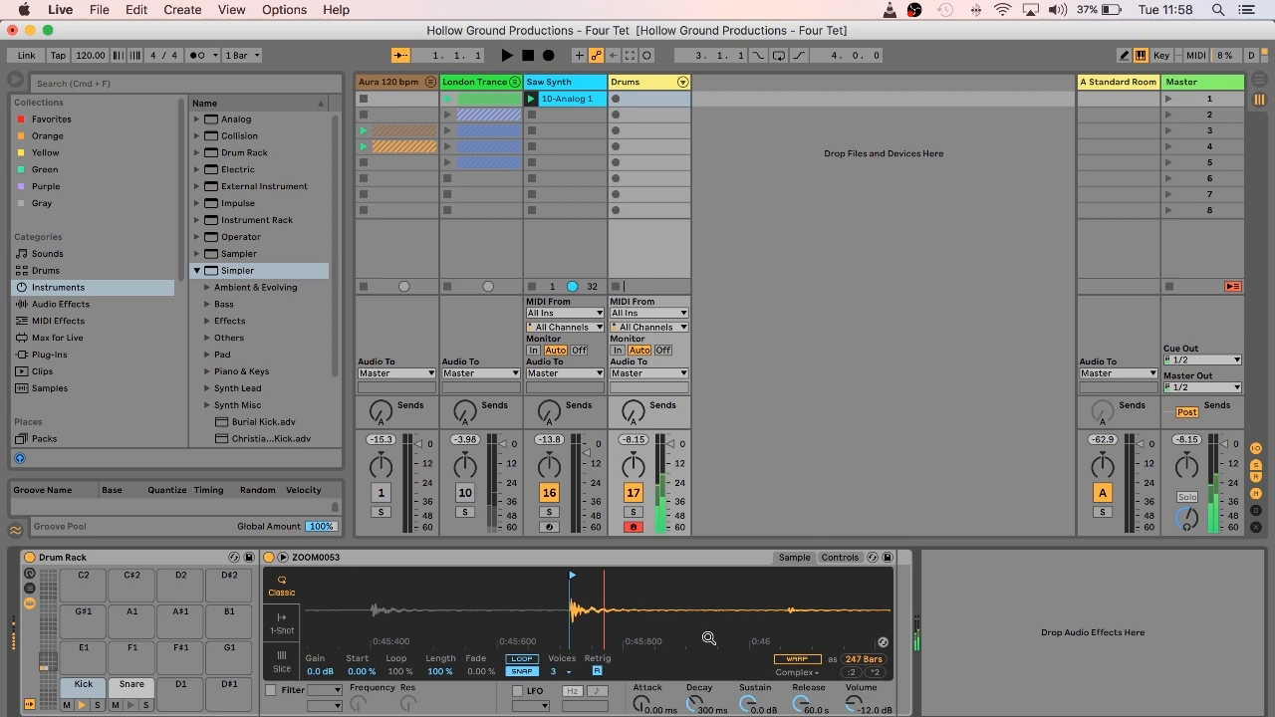
Select the Drums track to show its Drum Rack with the ZOOM0053 Simpler pad.
left_click(506, 55)
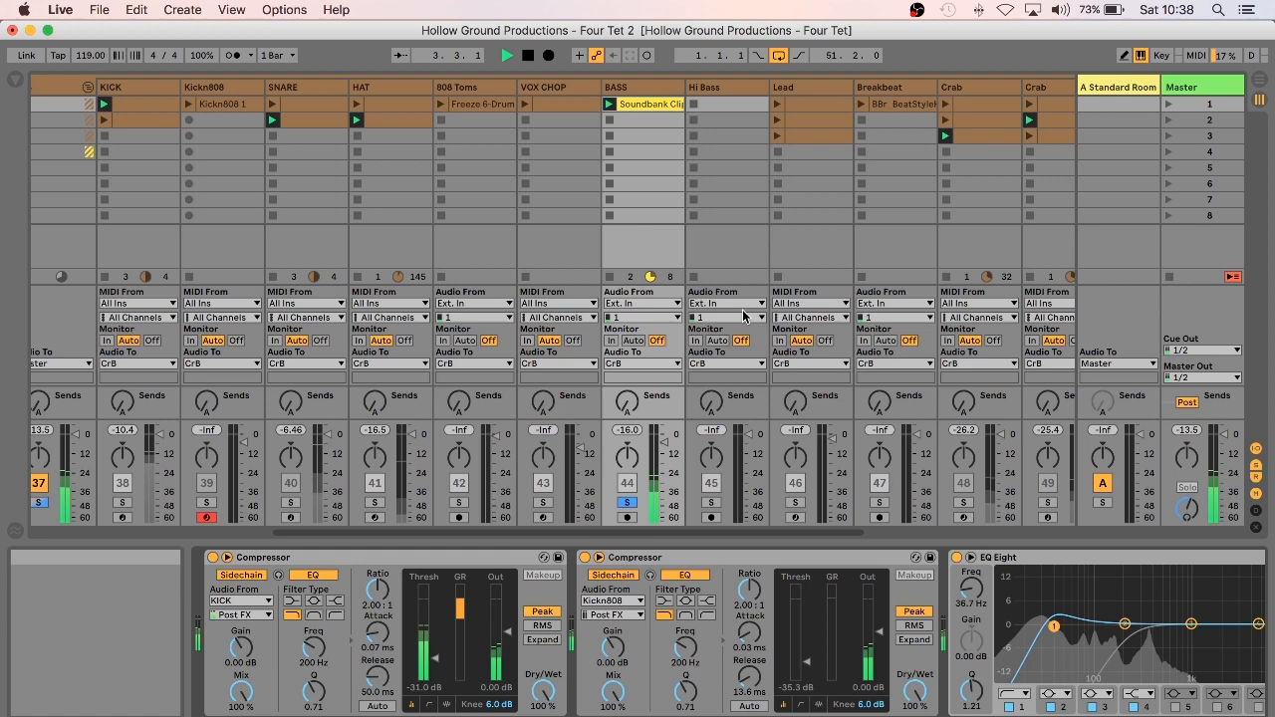
Show the Soundbank Clips bass sample in Clip View and transpose it up 8 semitones.
left_click(727, 88)
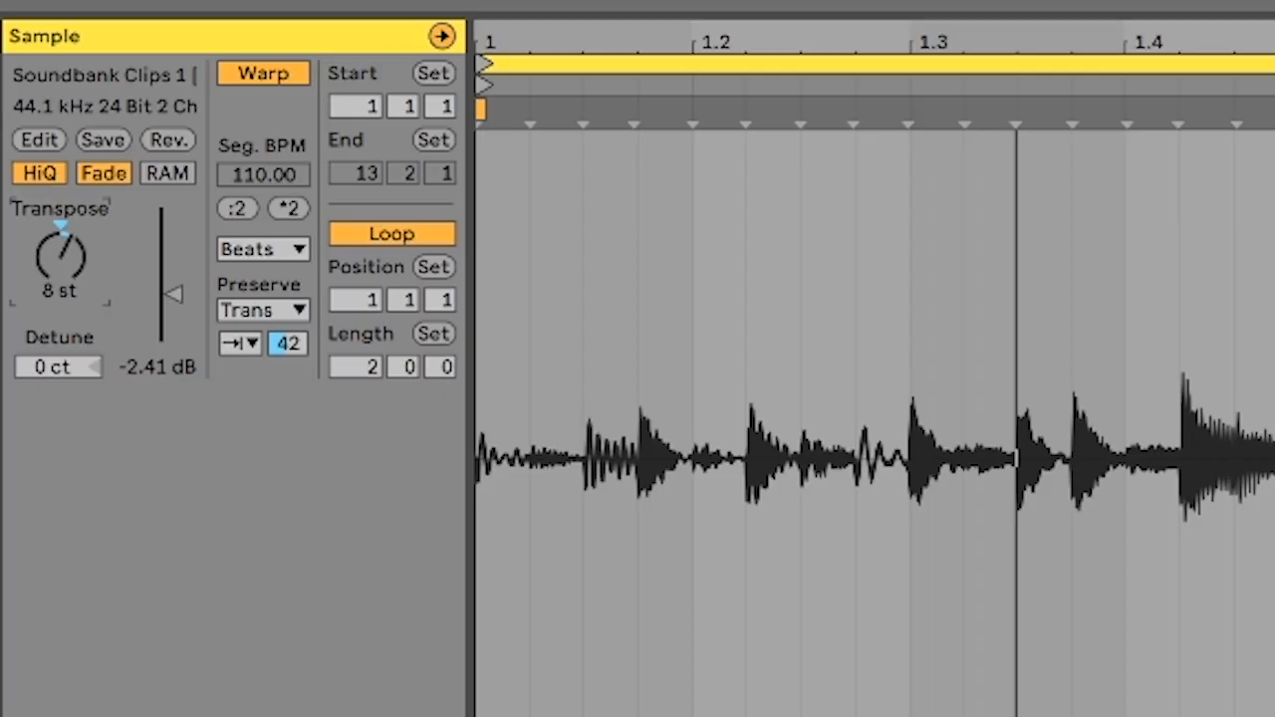
left_click_drag(59, 259, 59, 229)
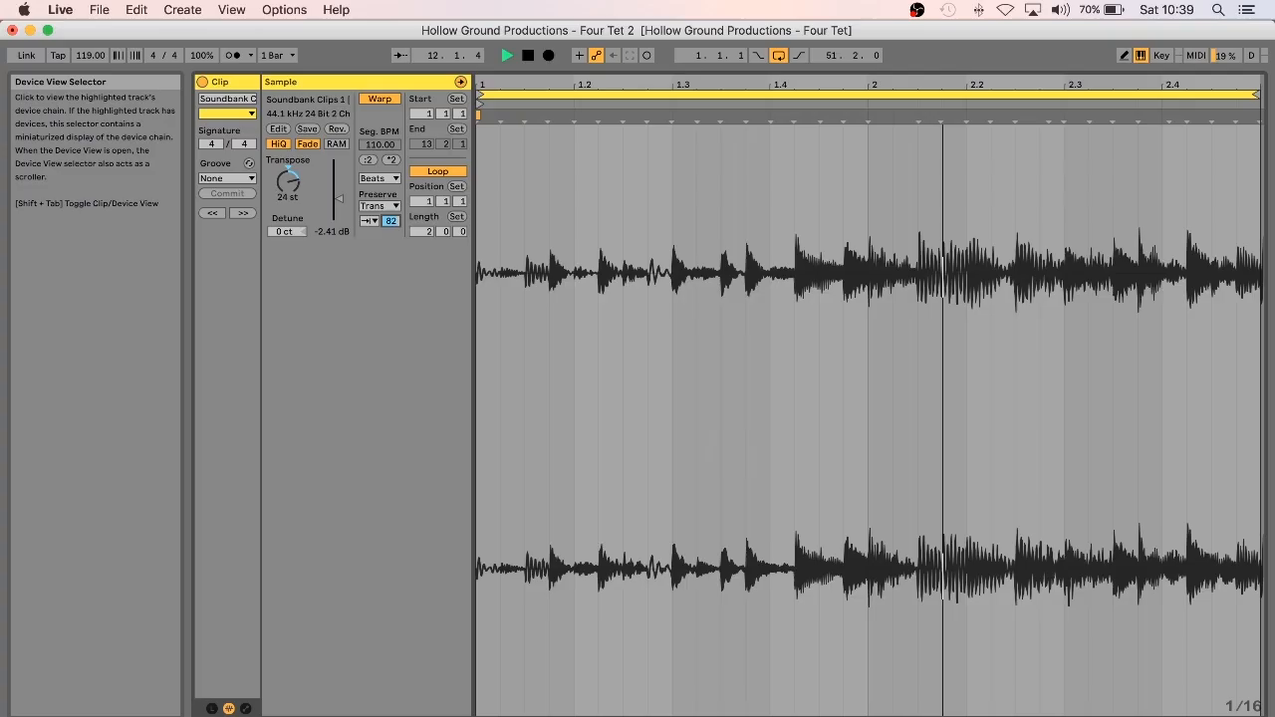
key("Tab")
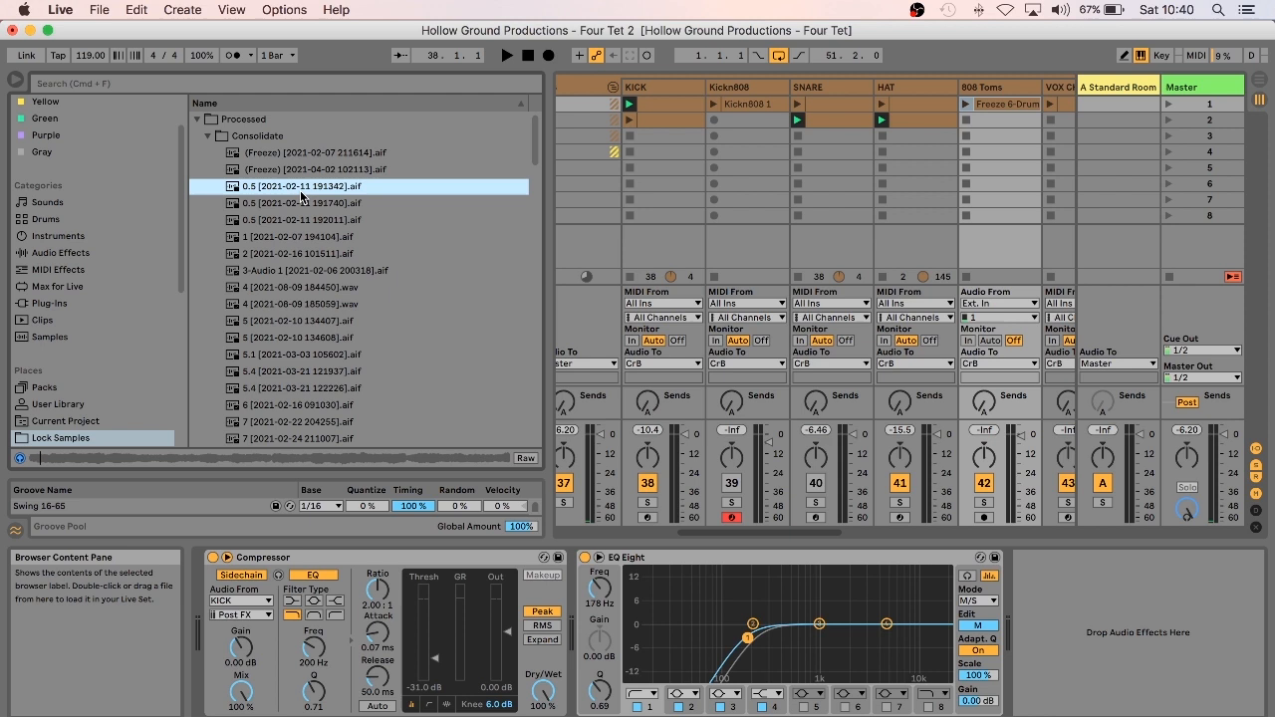
Preview consolidated project samples and load the 25-Audio 2 recording.
left_click(295, 253)
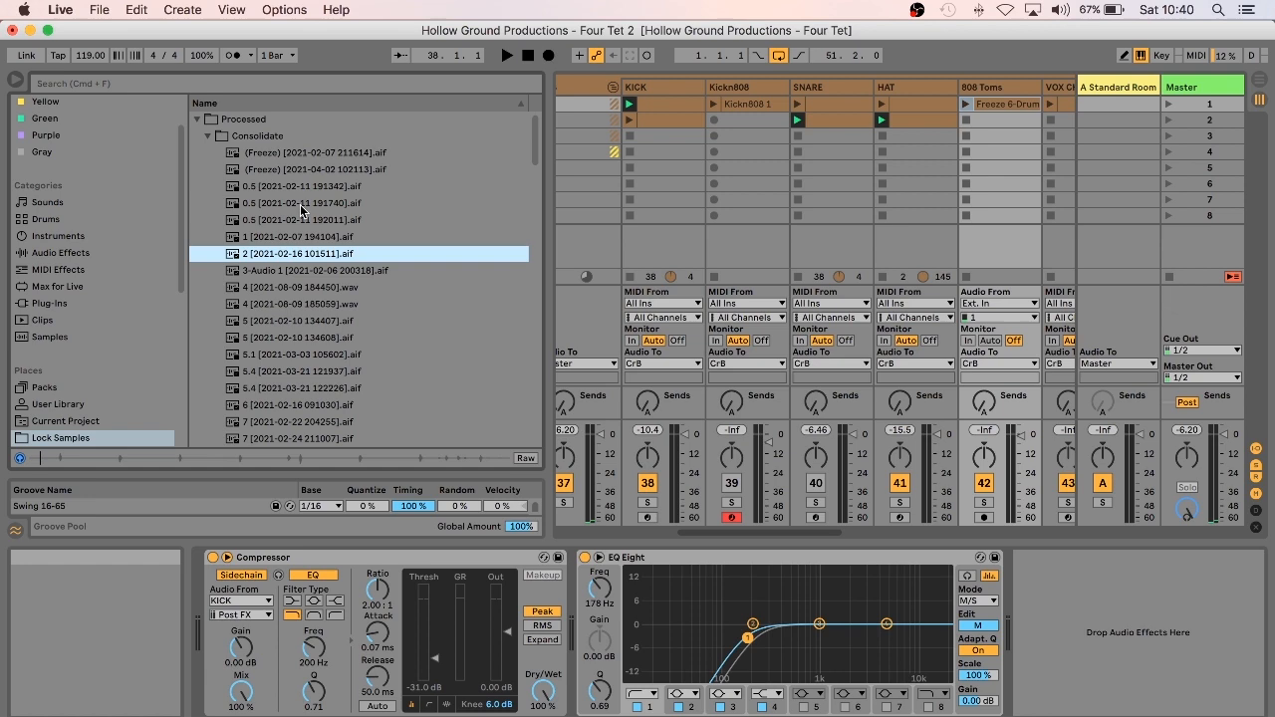
scroll("down", 3)
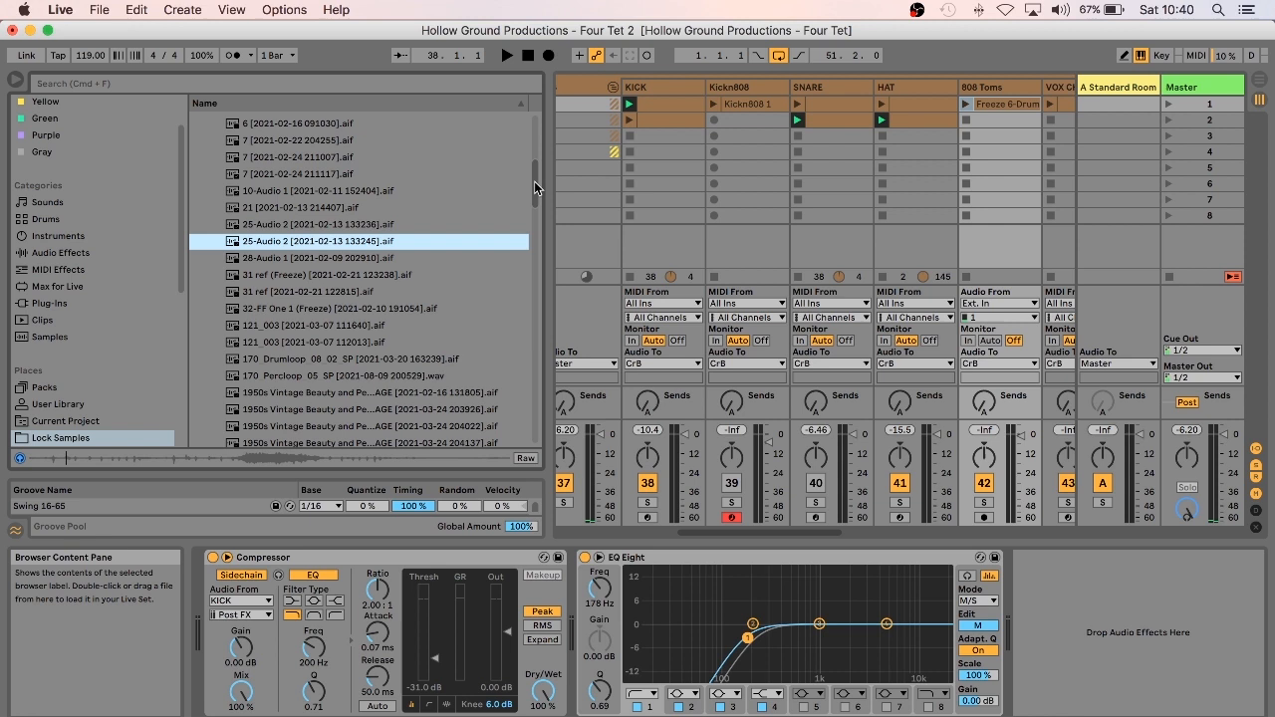
double_click(316, 239)
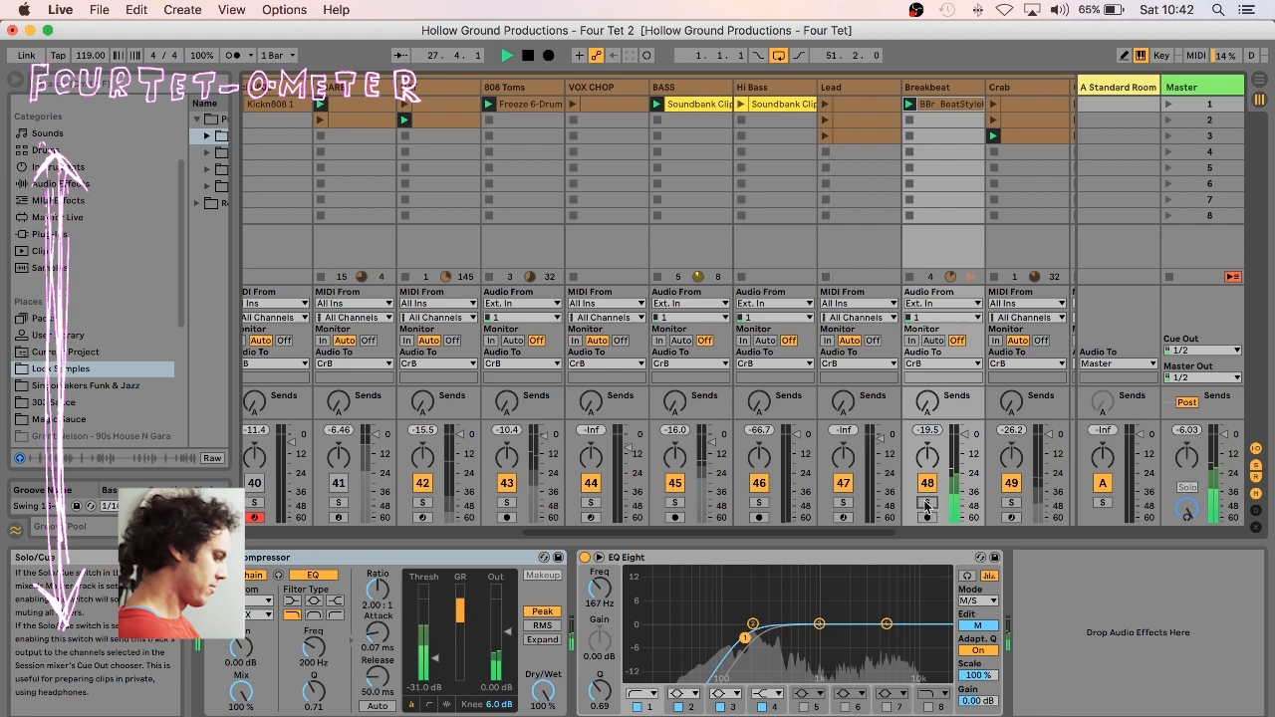
left_click(1235, 80)
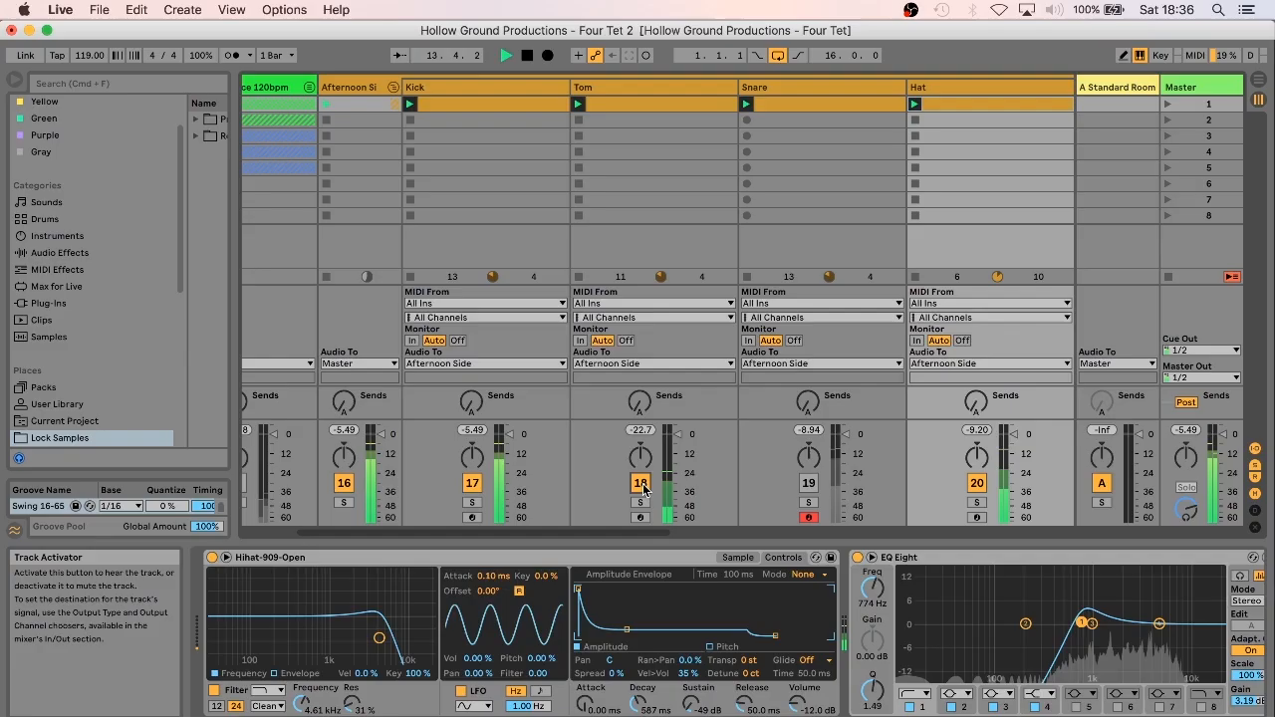
Show the Tom track's 909 tom Simpler settings in Detail View.
left_click(654, 87)
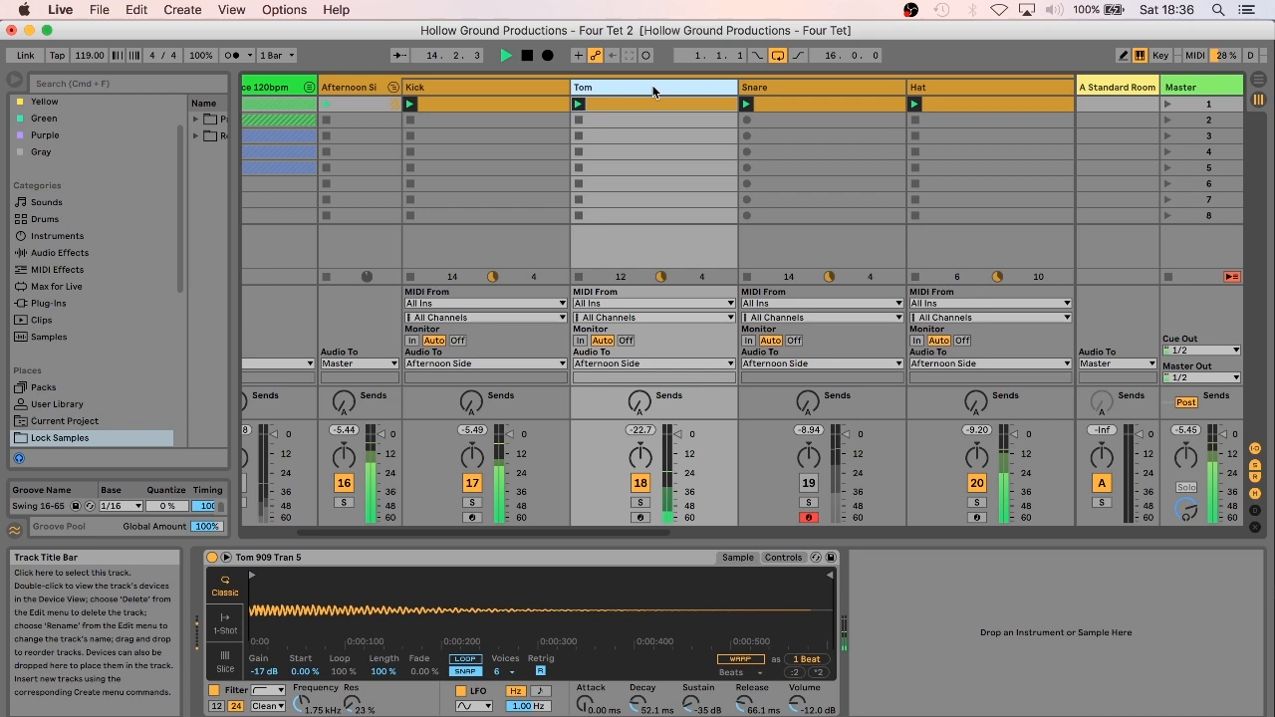
double_click(654, 103)
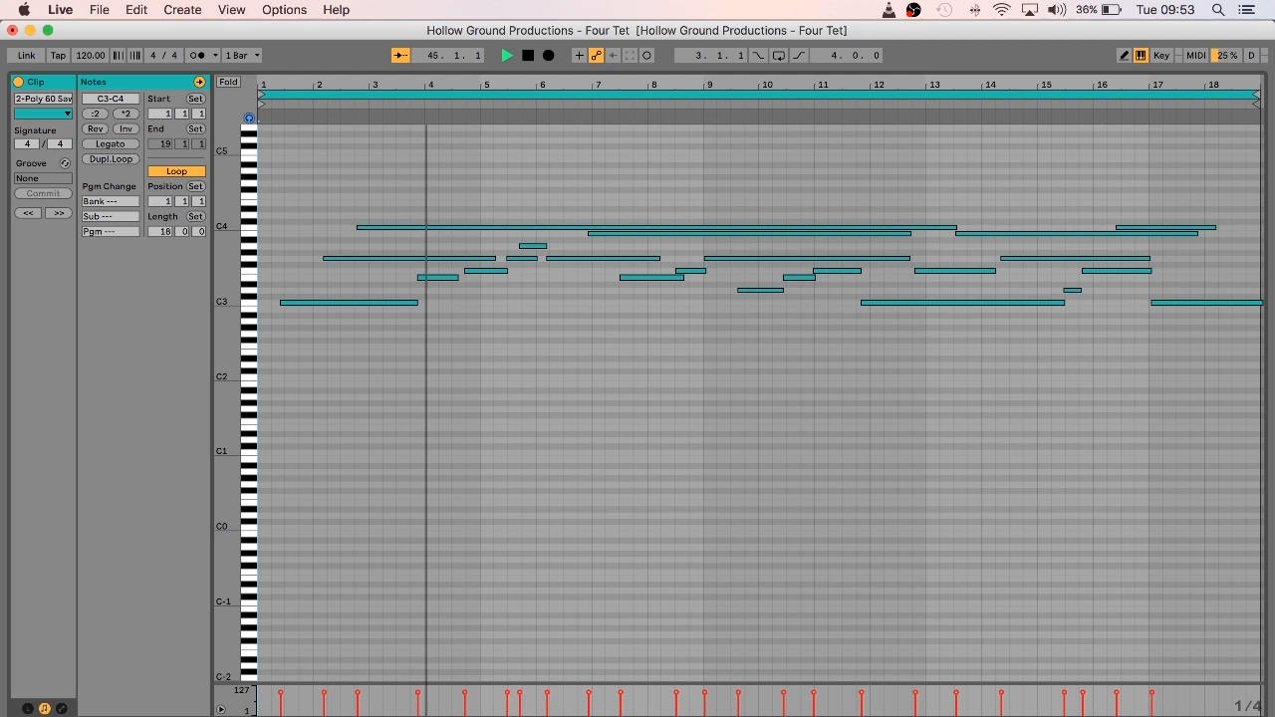
Return to Session View and show the Poly Saw held-note chord clip in the Note Editor.
key("tab")
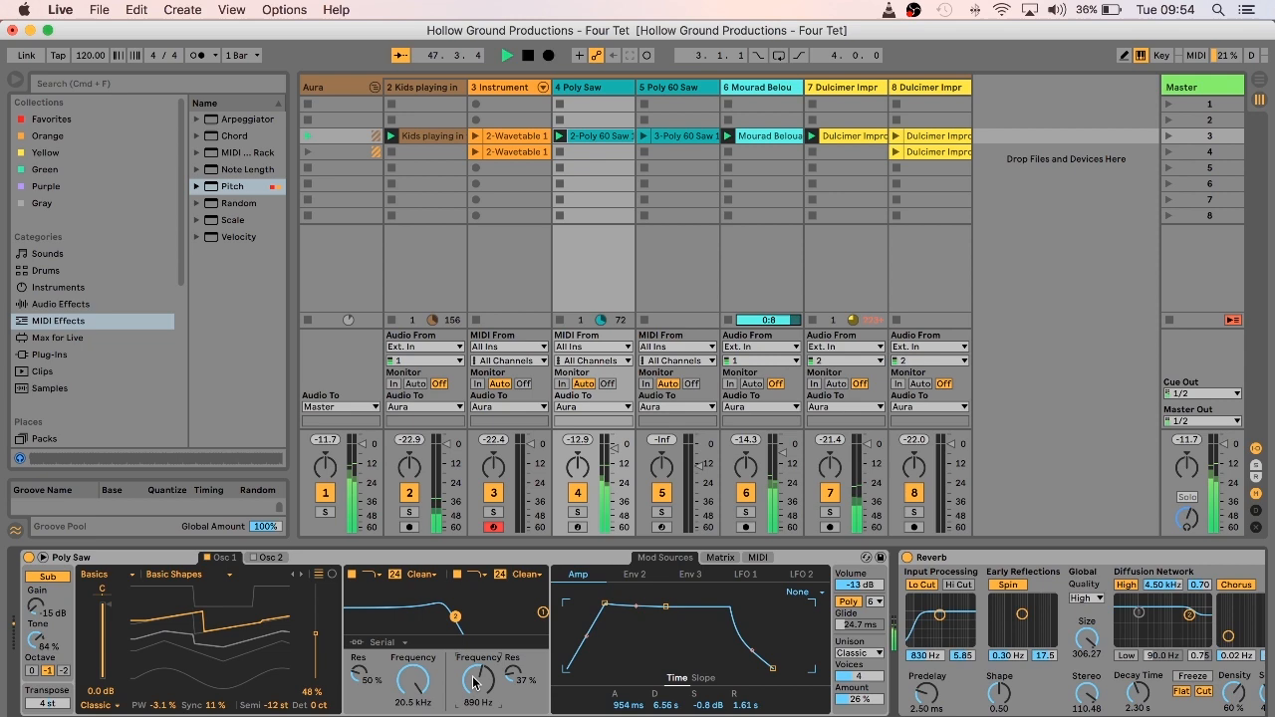
double_click(681, 136)
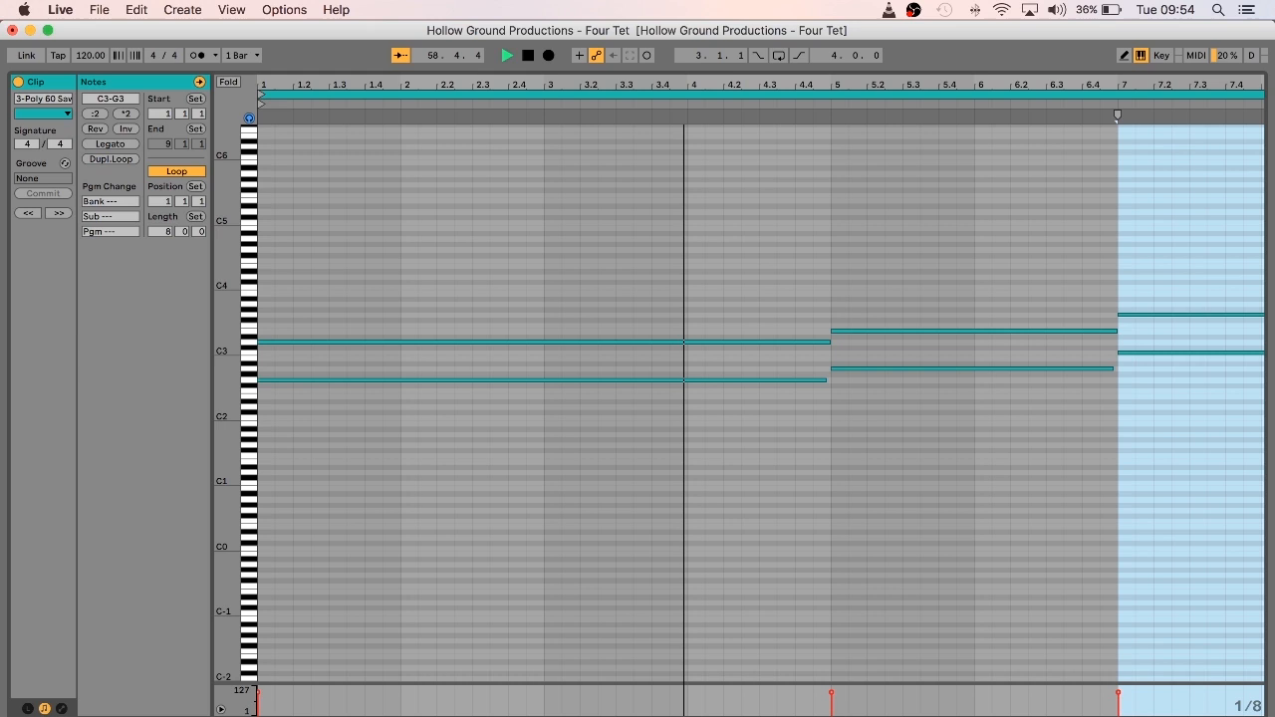
scroll("right", 3)
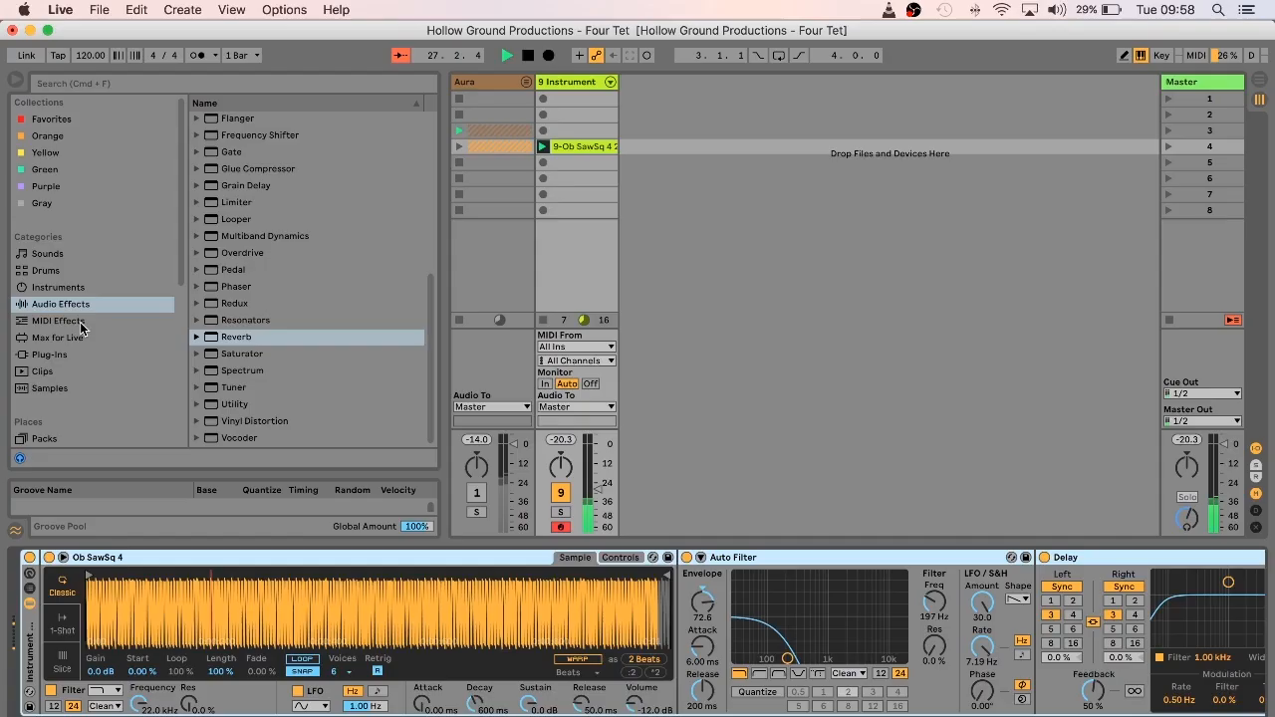
Browse the MIDI and Audio Effects lists for devices to add after the sawtooth Simpler.
left_click(58, 319)
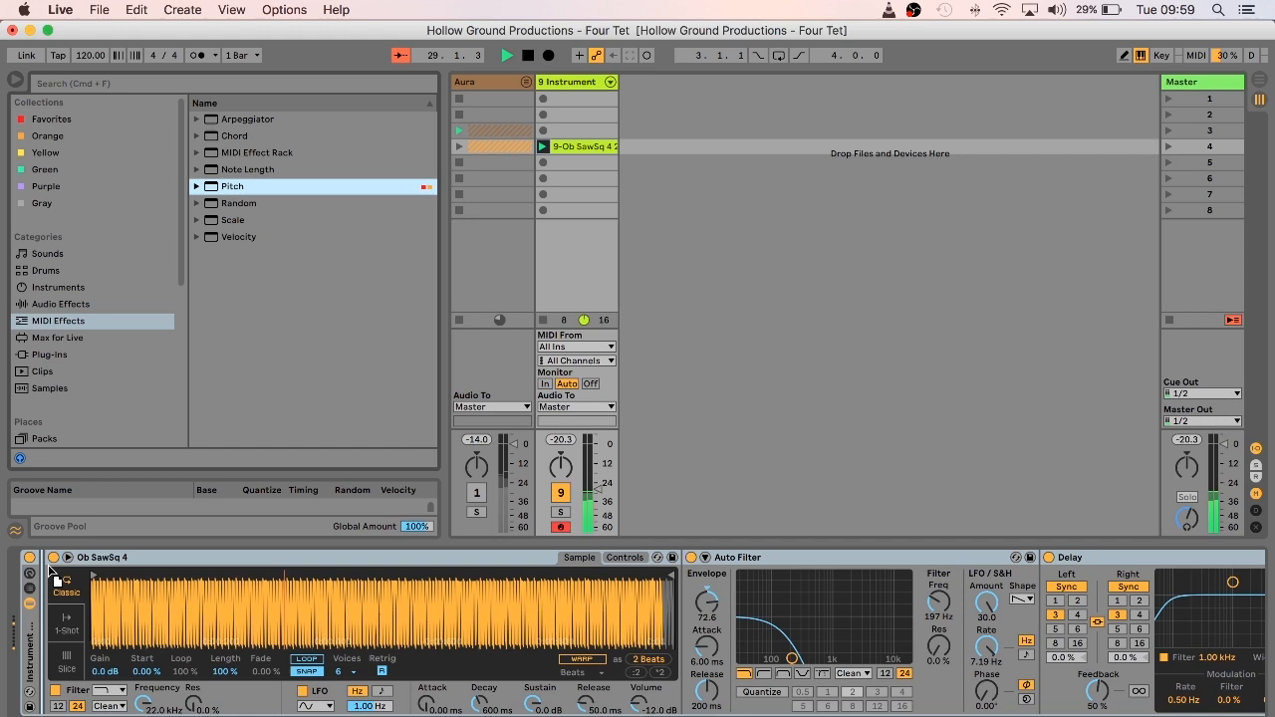
left_click(60, 303)
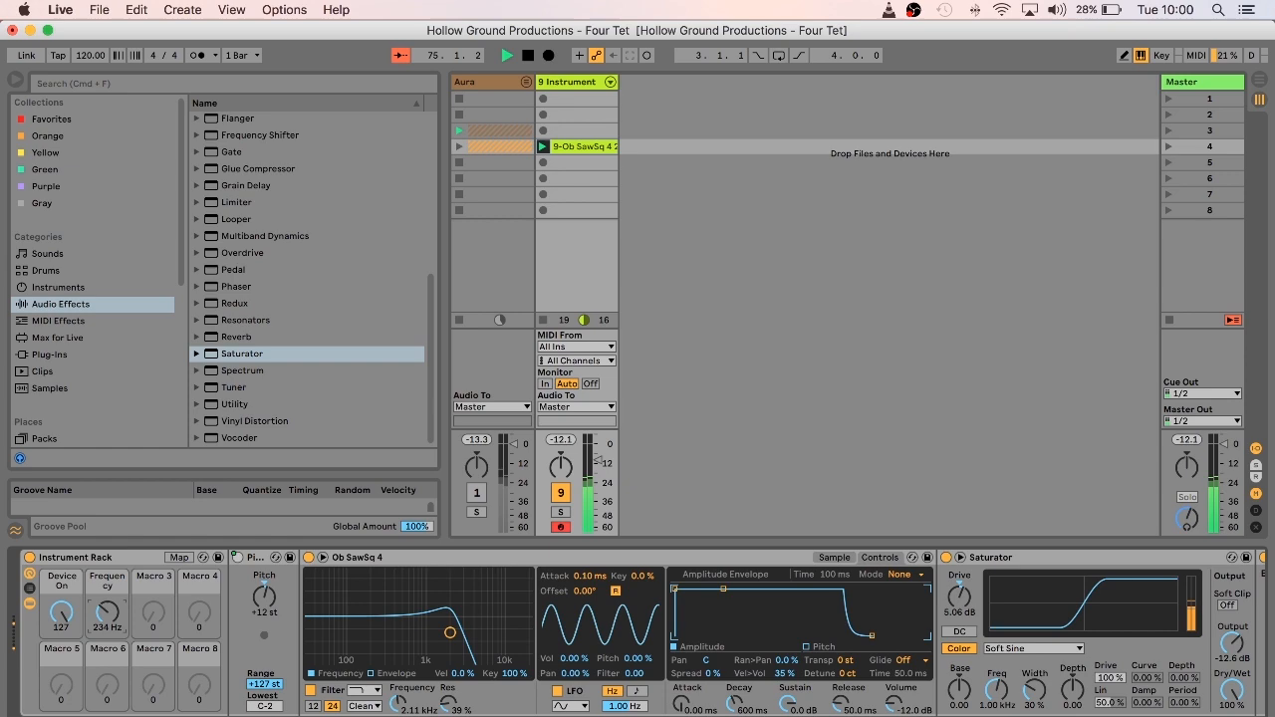